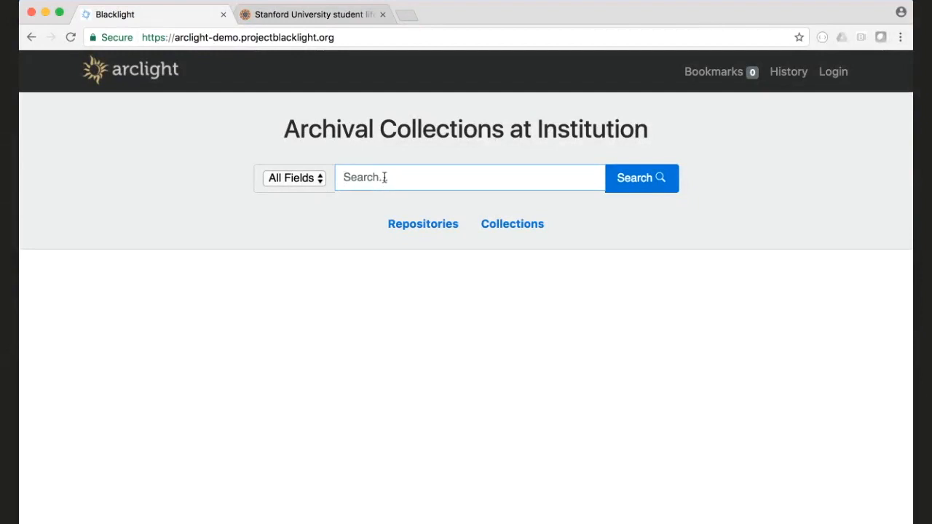
Try the terms 'photographs,' and then 'woo' in the search box
{"action": "type", "text": "photographs,"}
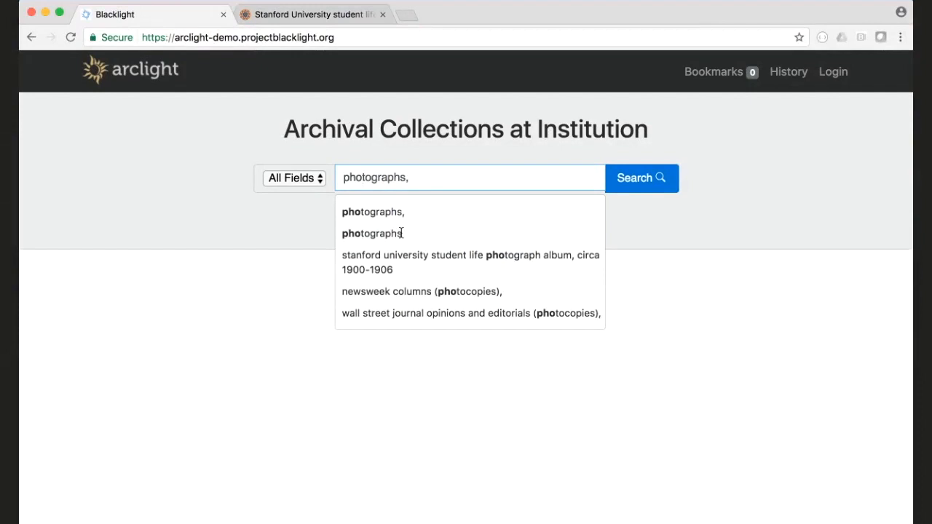
{"action": "key", "text": "Backspace"}
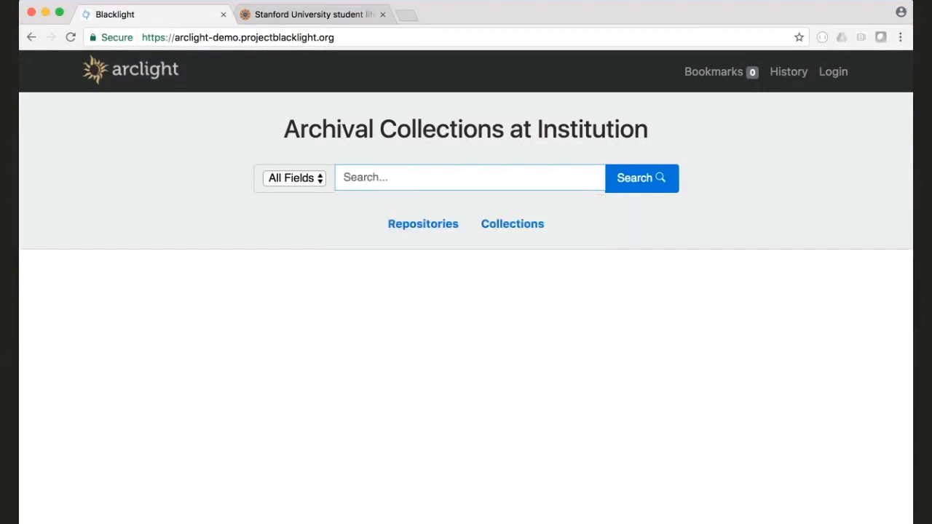
{"action": "type", "text": "woo"}
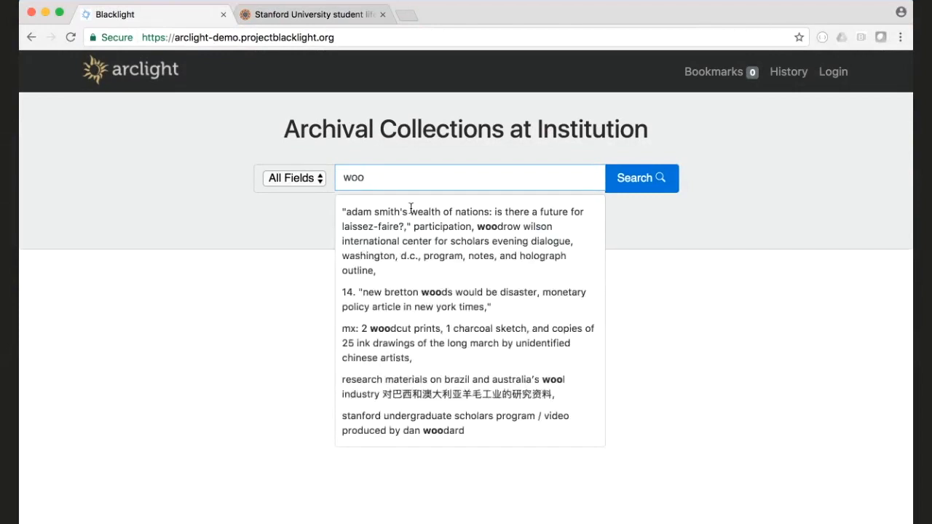
{"action": "mouse_move", "coordinate": [385, 323]}
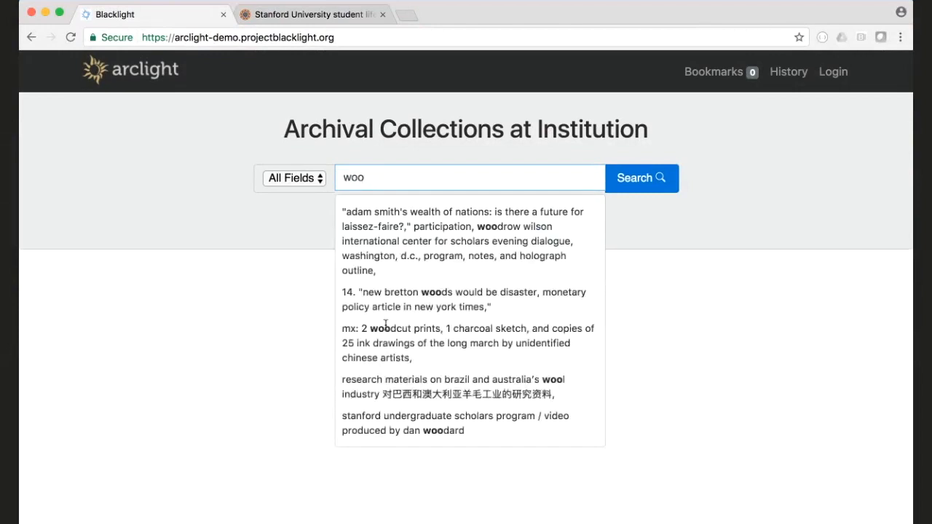
{"action": "mouse_move", "coordinate": [474, 370]}
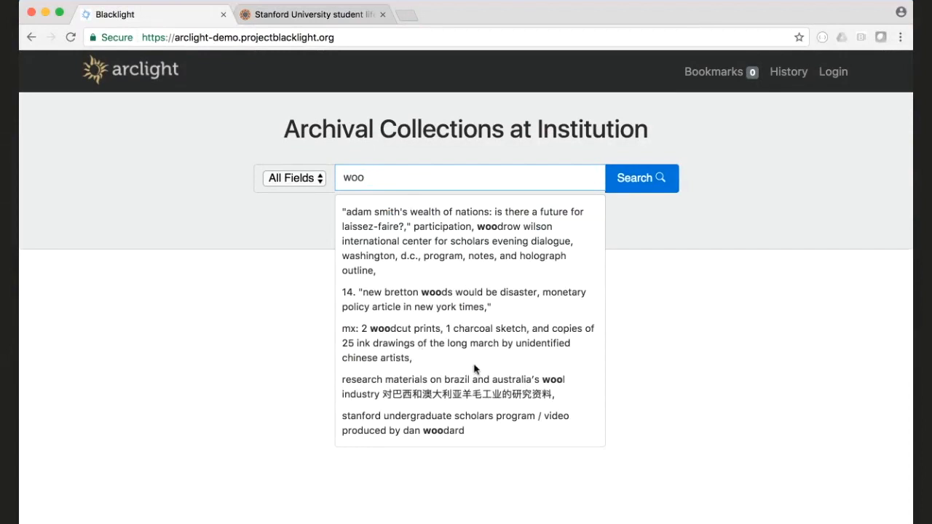
{"action": "mouse_move", "coordinate": [364, 222]}
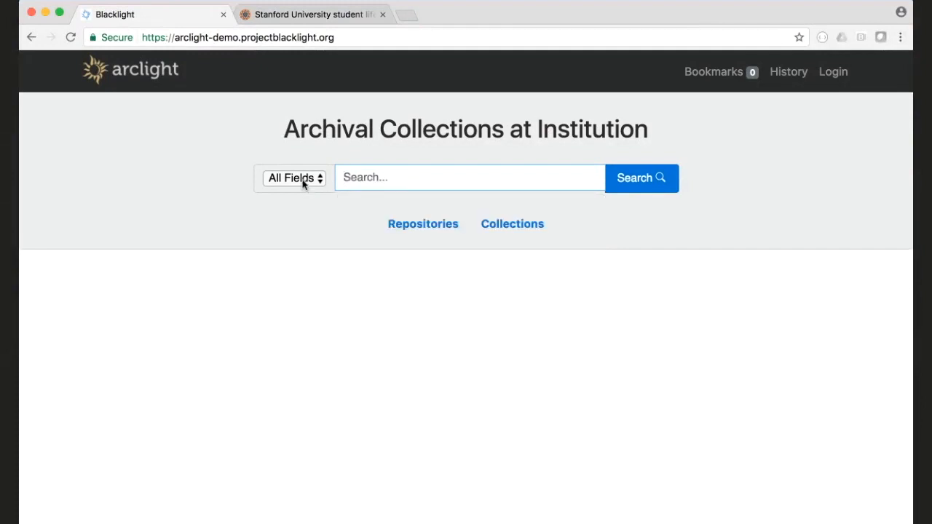
Scope the search to Place and search 'island', returning the single Alpha Omega Alpha Archives entry
{"action": "left_click", "coordinate": [293, 178]}
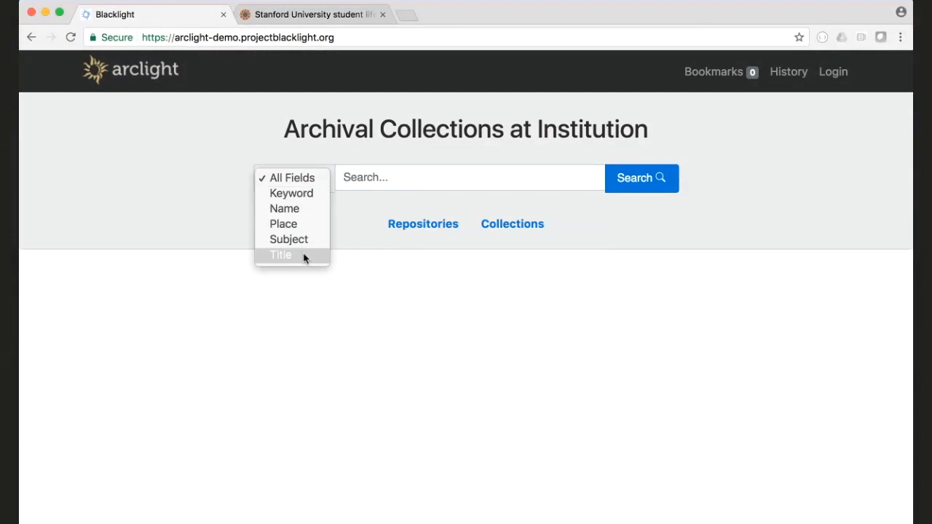
{"action": "mouse_move", "coordinate": [284, 208]}
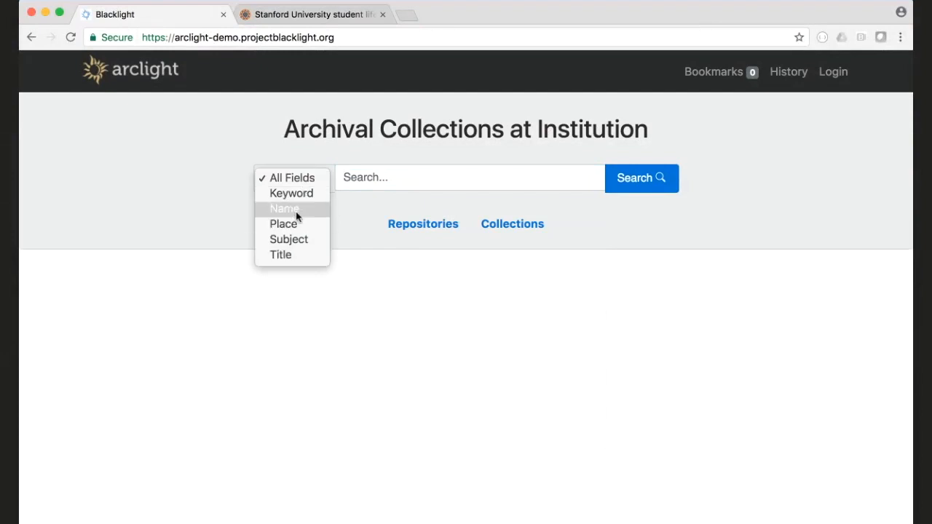
{"action": "mouse_move", "coordinate": [304, 222]}
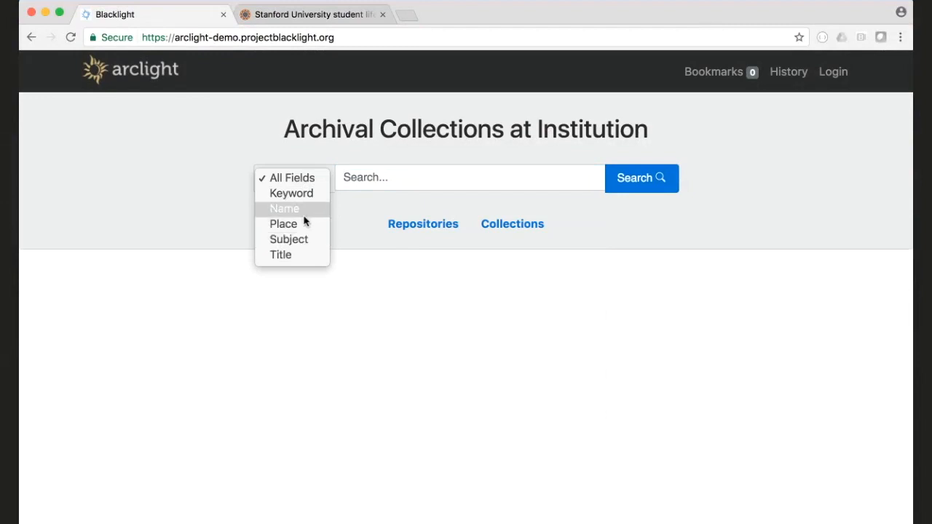
{"action": "left_click", "coordinate": [283, 224]}
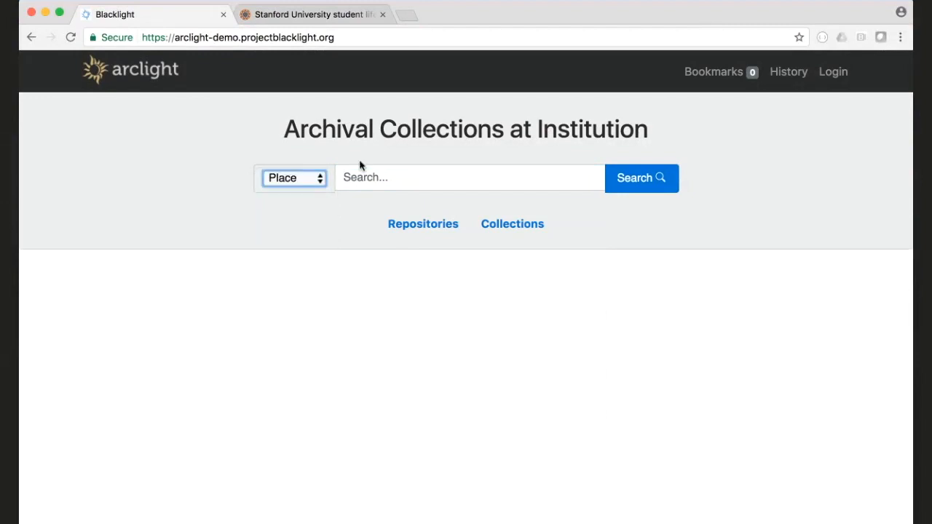
{"action": "type", "text": "island"}
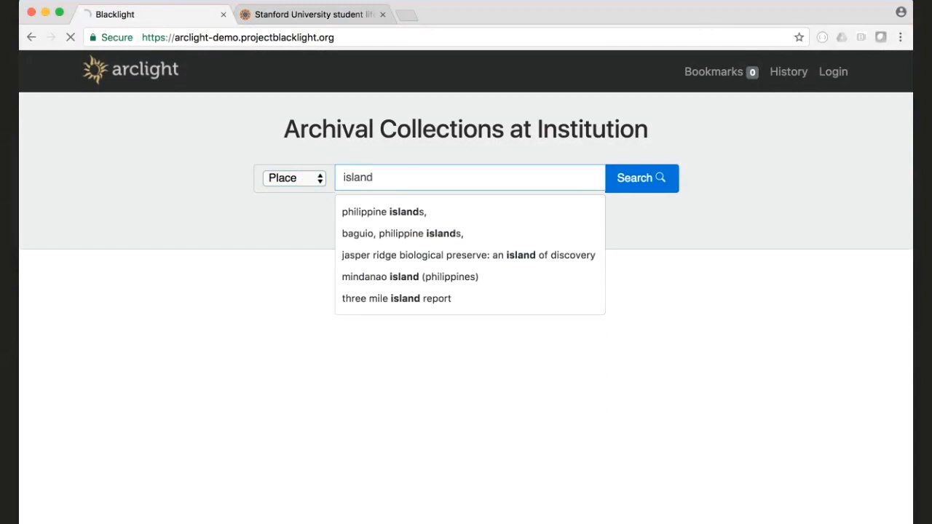
{"action": "left_click", "coordinate": [641, 178]}
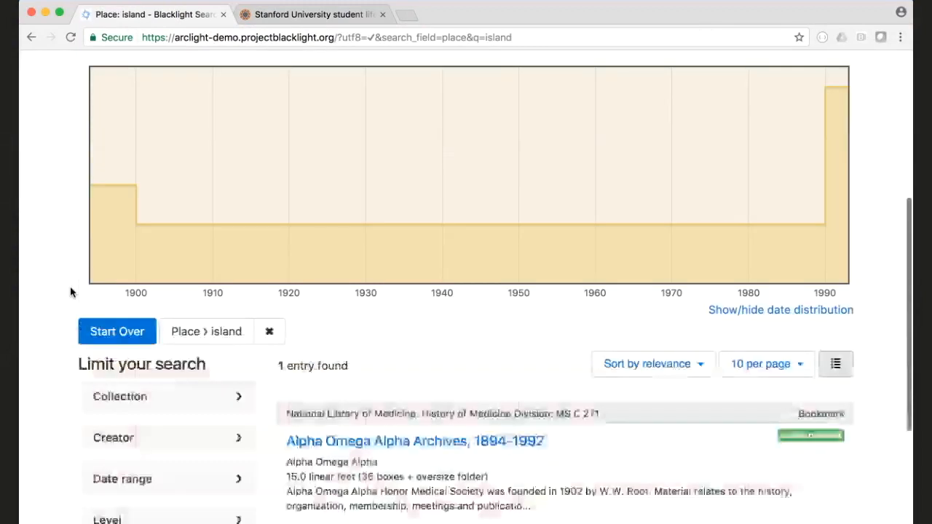
{"action": "scroll", "scroll_direction": "down", "scroll_amount": 3}
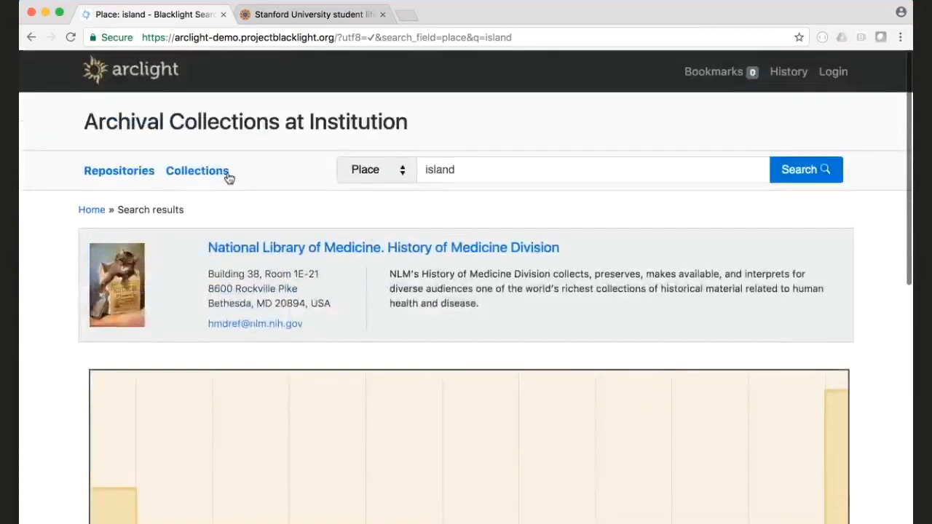
Browse the full Collections list of all 10 collections, led by the Afghan partisan serials collection
{"action": "left_click", "coordinate": [198, 170]}
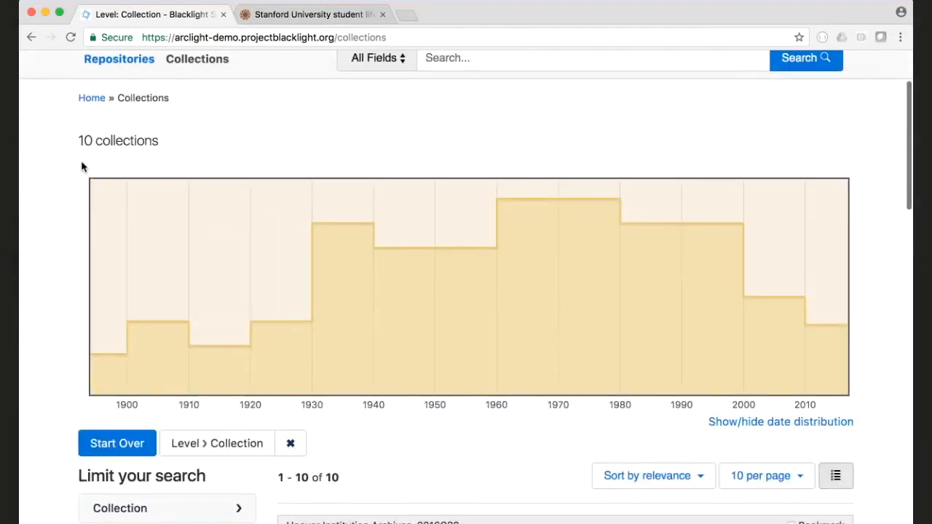
{"action": "scroll", "scroll_direction": "down", "scroll_amount": 3}
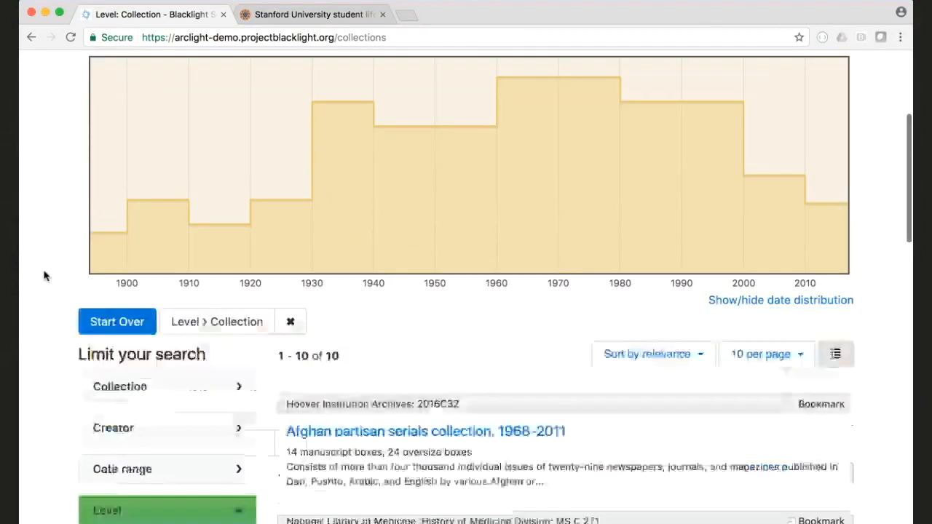
{"action": "scroll", "scroll_direction": "down", "scroll_amount": 3}
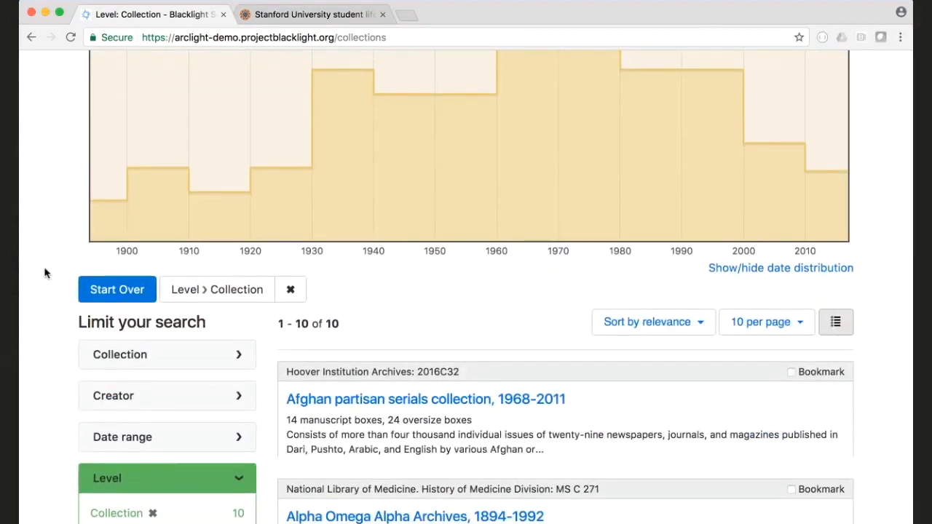
{"action": "mouse_move", "coordinate": [568, 225]}
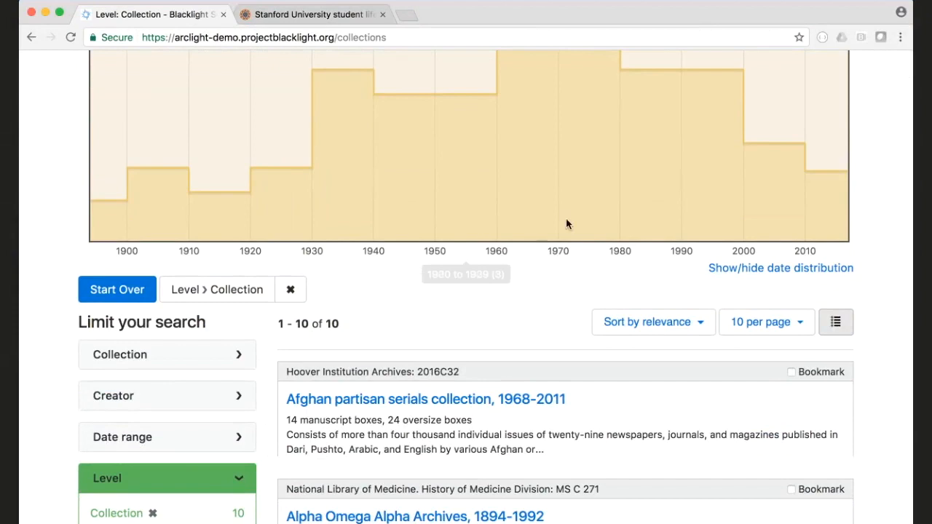
{"action": "mouse_move", "coordinate": [879, 257]}
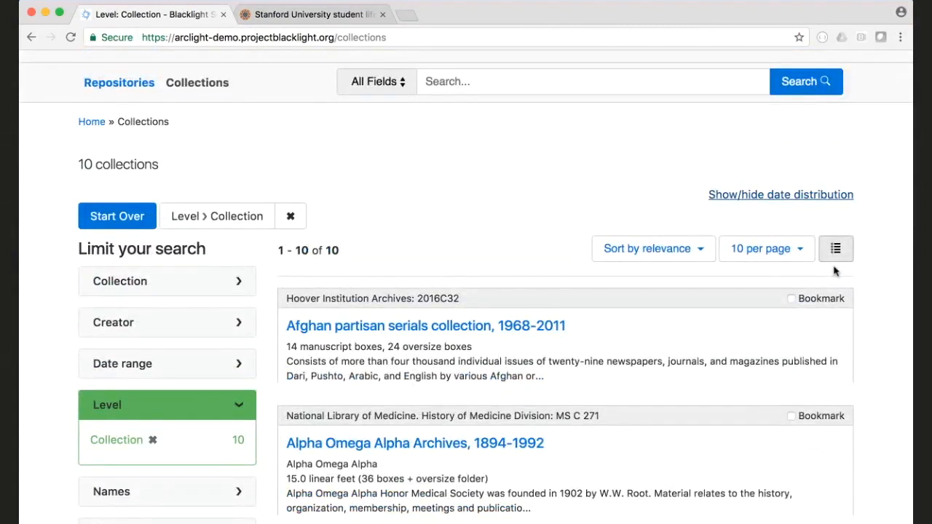
Search all fields for 'photograph album', returning 10 results led by Stanford student life albums
{"action": "left_click", "coordinate": [589, 82]}
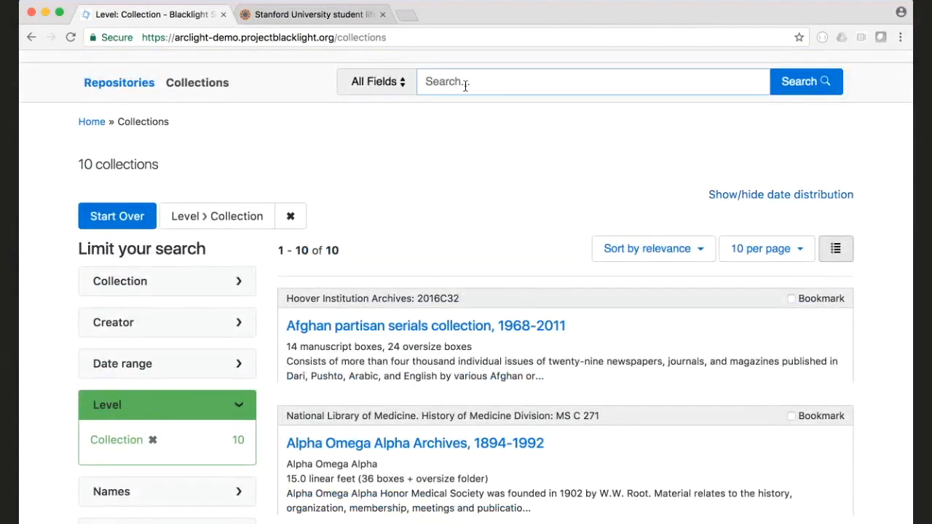
{"action": "type", "text": "photographs,"}
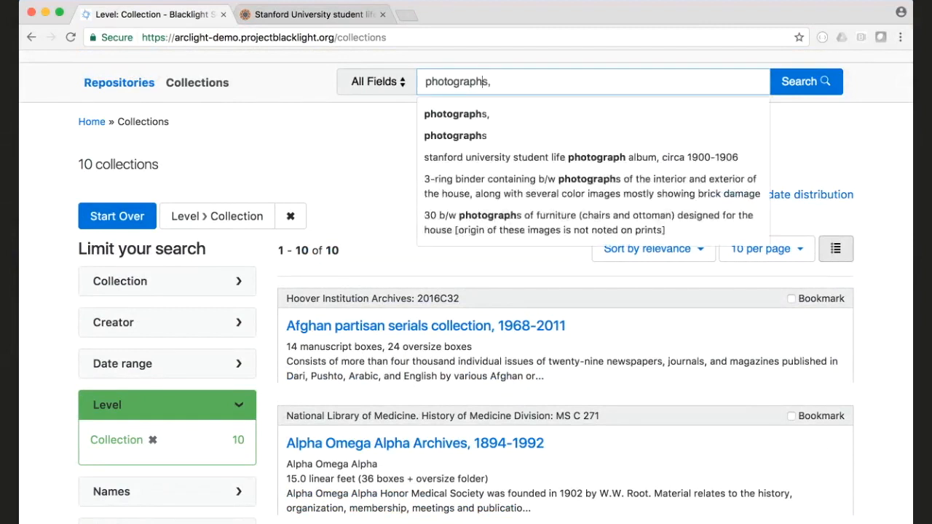
{"action": "type", "text": "photograph album"}
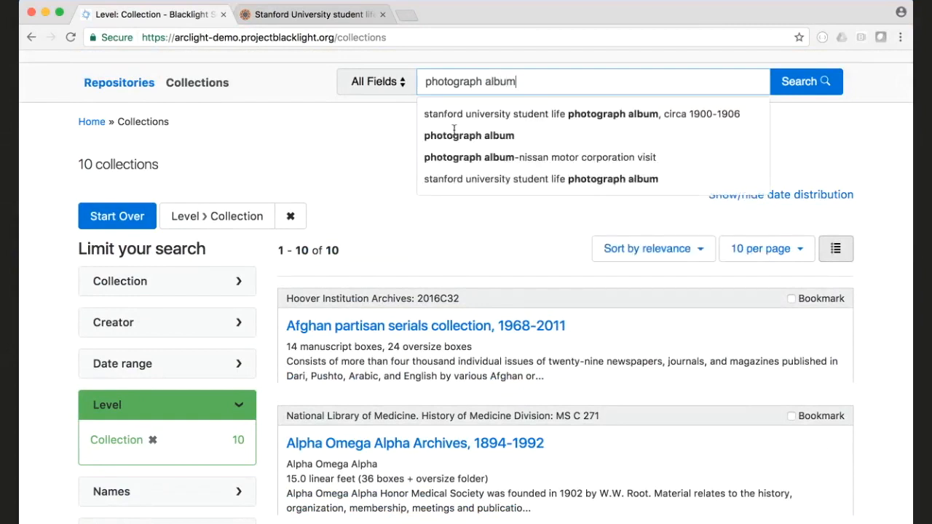
{"action": "left_click", "coordinate": [805, 82]}
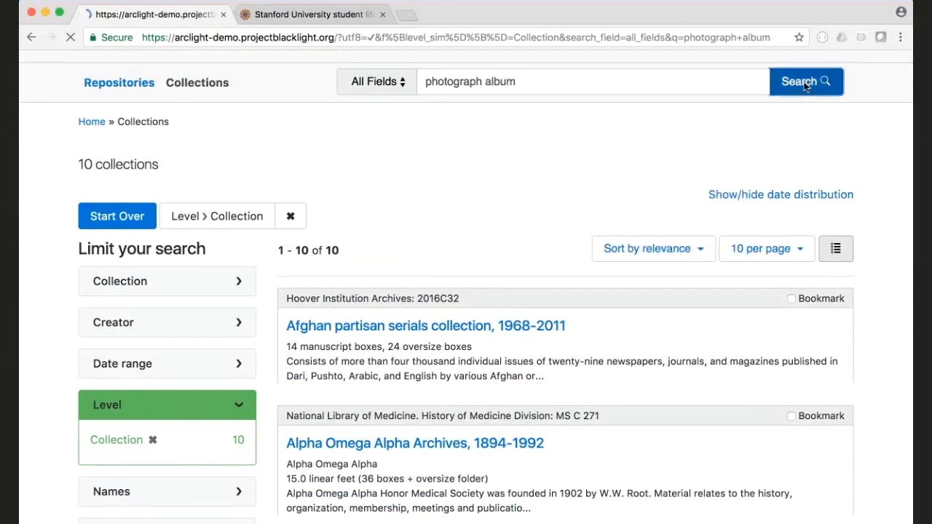
{"action": "left_click", "coordinate": [803, 81]}
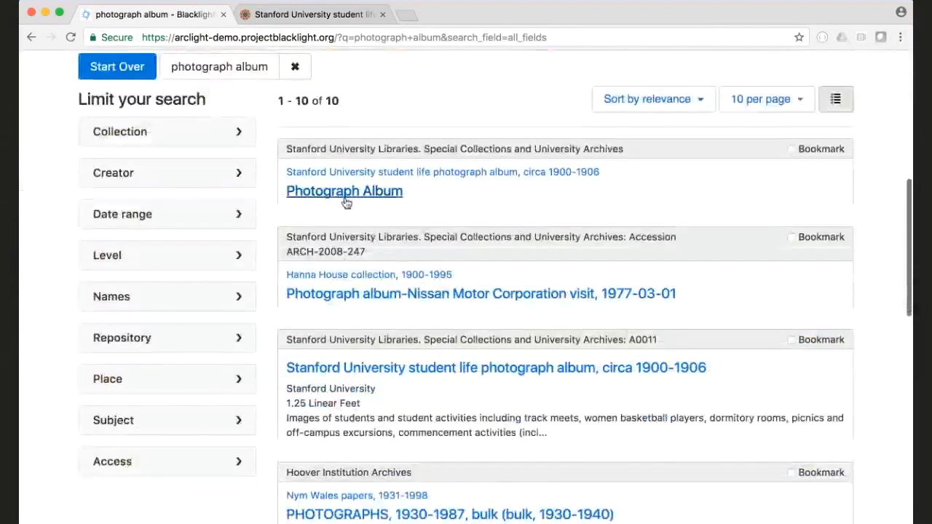
Open the Photograph Album result and view its images online from the item page
{"action": "left_click", "coordinate": [343, 191]}
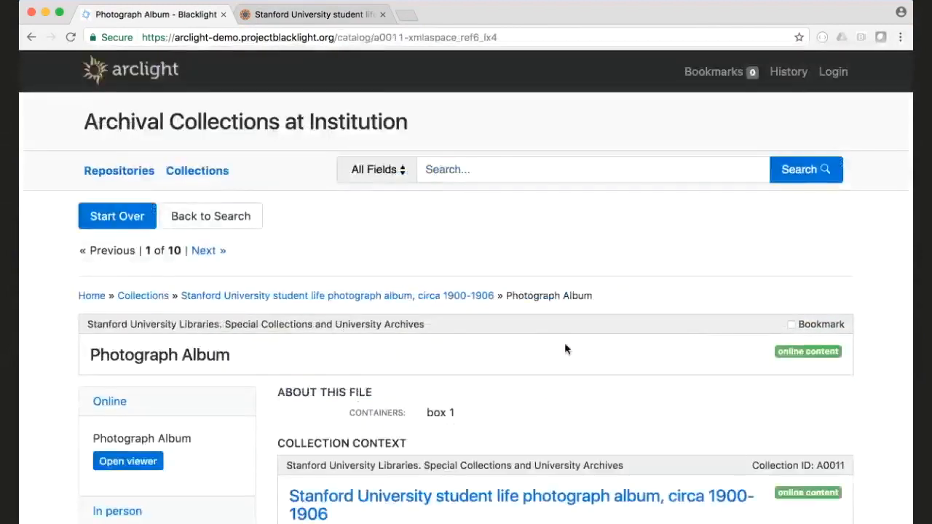
{"action": "scroll", "scroll_direction": "down", "scroll_amount": 3}
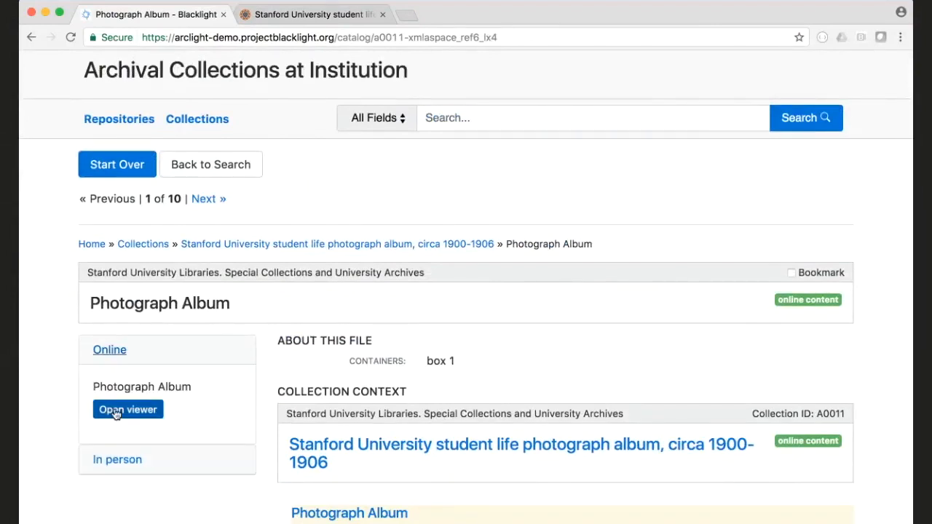
{"action": "left_click", "coordinate": [128, 409]}
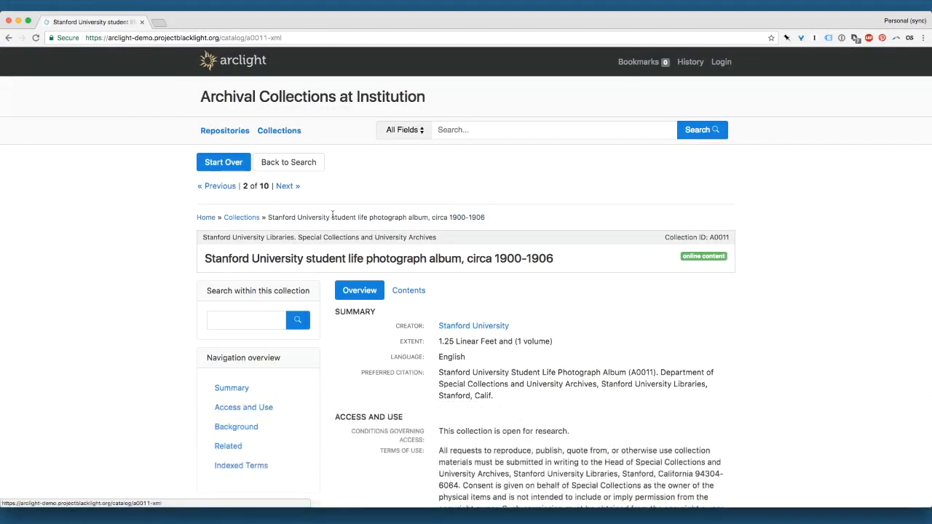
{"action": "mouse_move", "coordinate": [385, 252]}
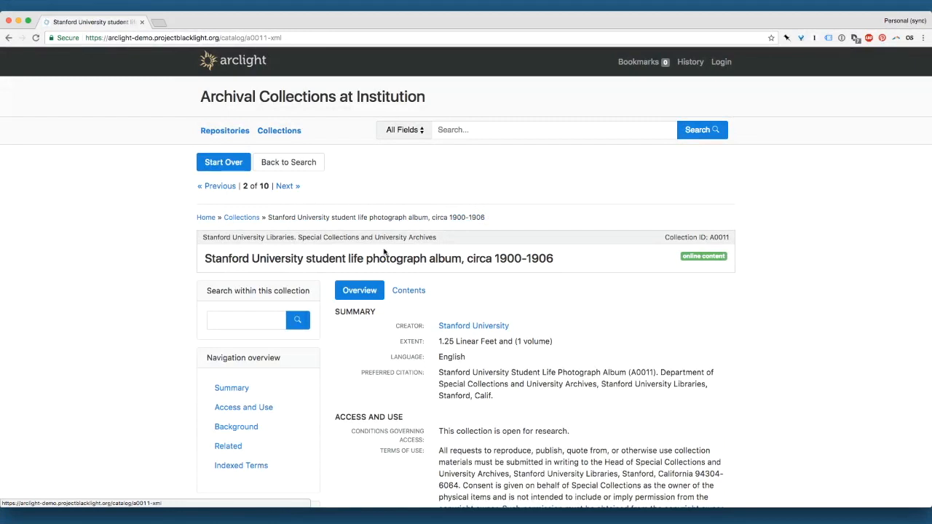
From the collection's contents list, open the Photograph Album with its embedded image viewer
{"action": "left_click", "coordinate": [408, 290]}
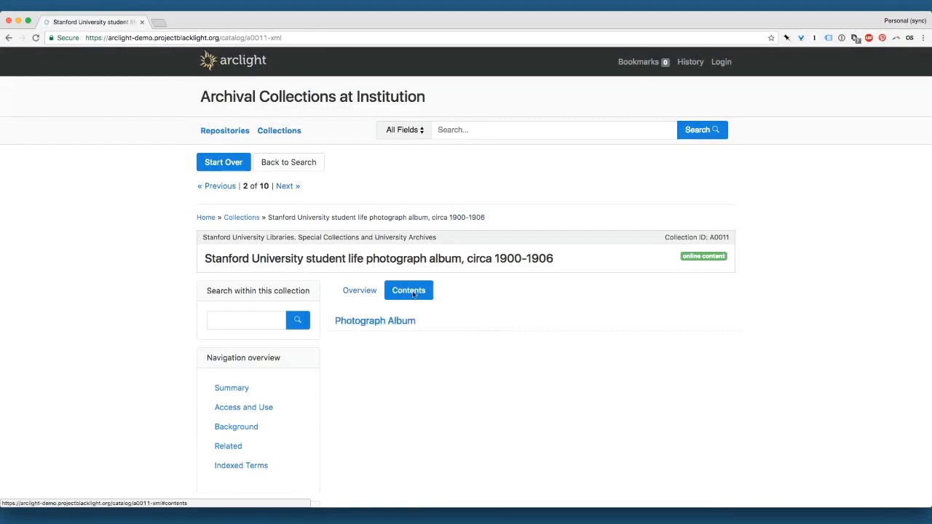
{"action": "mouse_move", "coordinate": [374, 320]}
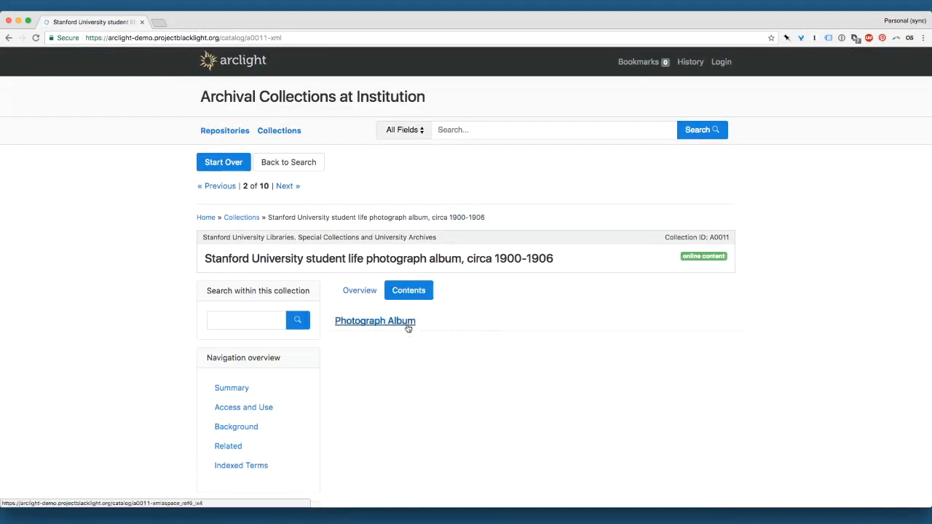
{"action": "left_click", "coordinate": [374, 321]}
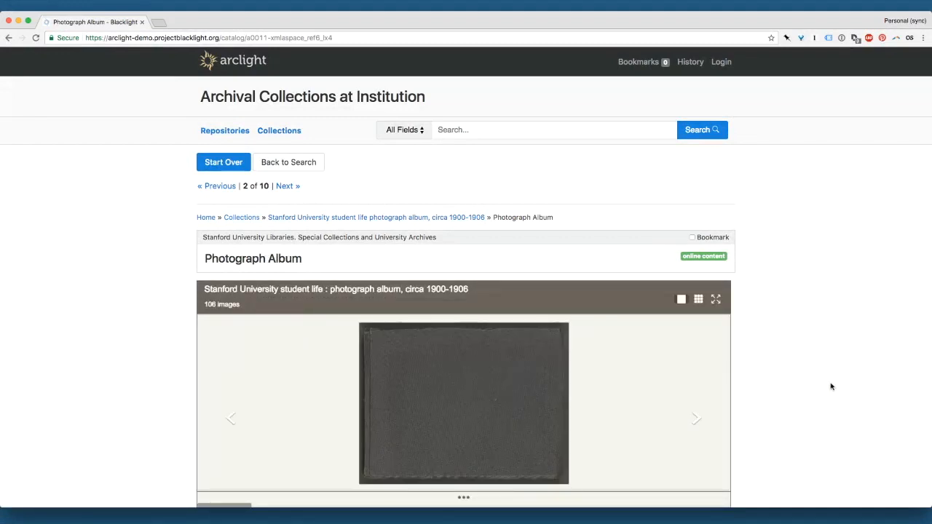
{"action": "scroll", "scroll_direction": "down", "scroll_amount": 3}
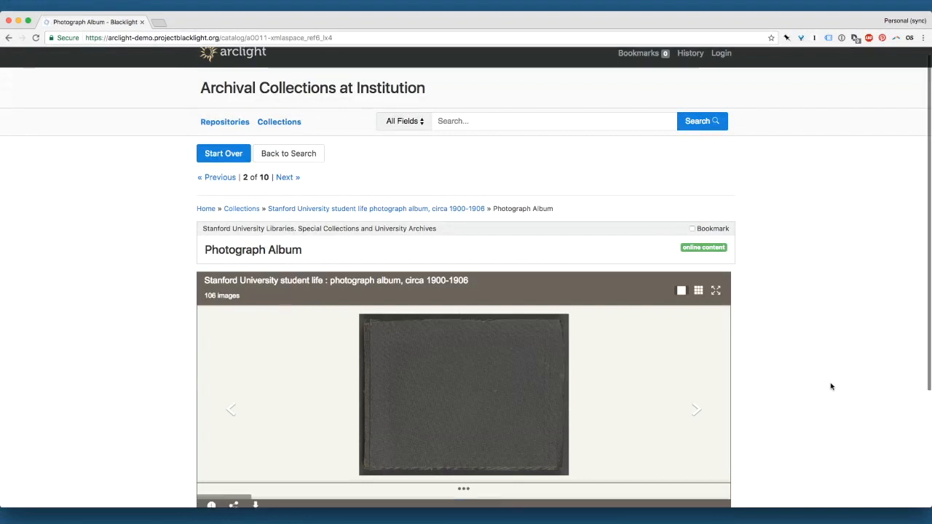
{"action": "scroll", "scroll_direction": "down", "scroll_amount": 3}
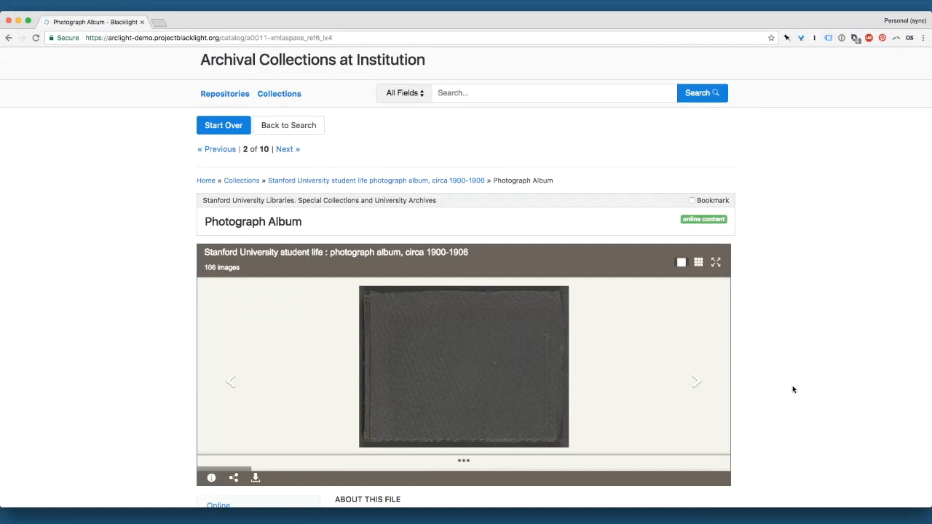
{"action": "mouse_move", "coordinate": [699, 263]}
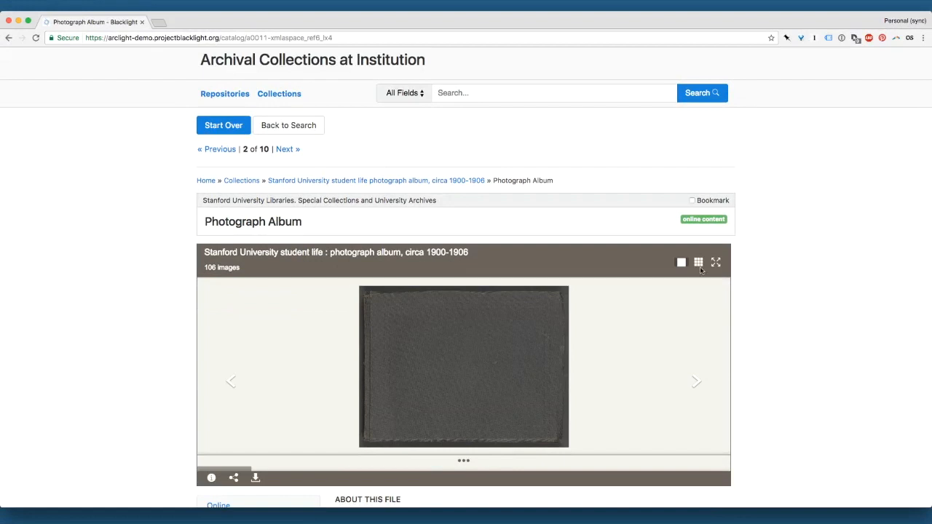
Show the album's 106 images as a thumbnail grid, then open it in Stanford's full viewer
{"action": "left_click", "coordinate": [697, 262]}
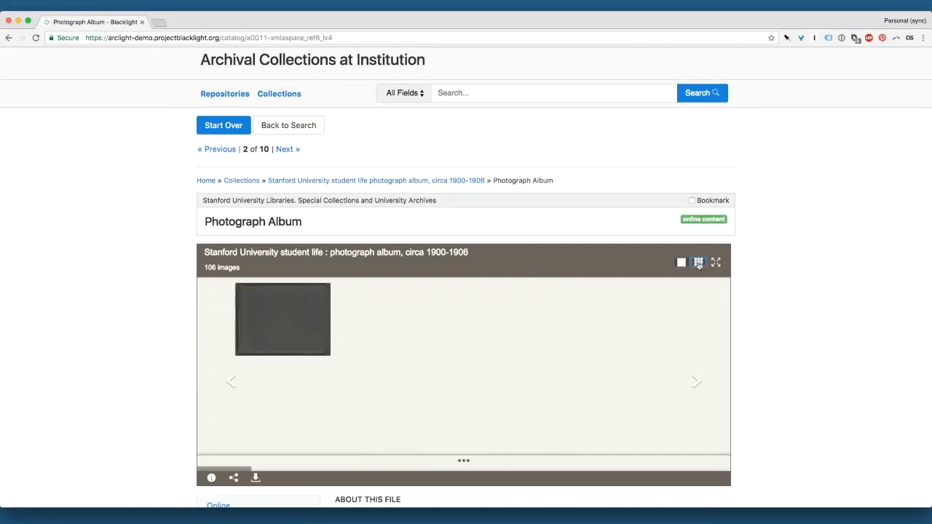
{"action": "left_click", "coordinate": [699, 262]}
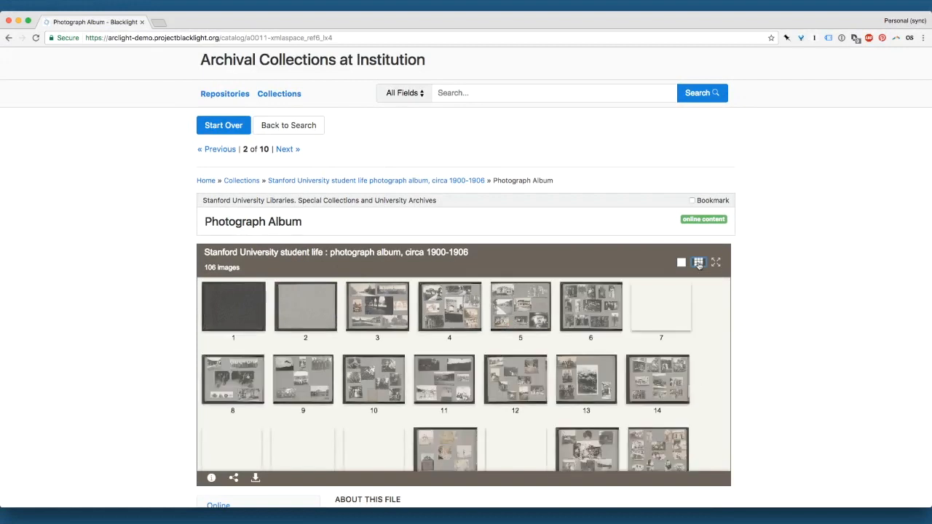
{"action": "scroll", "scroll_direction": "down", "scroll_amount": 3}
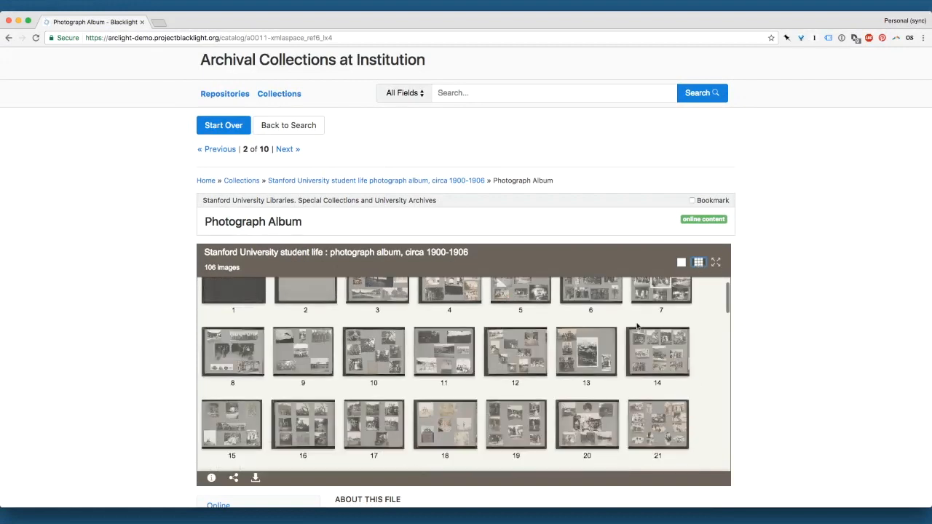
{"action": "scroll", "scroll_direction": "down", "scroll_amount": 3}
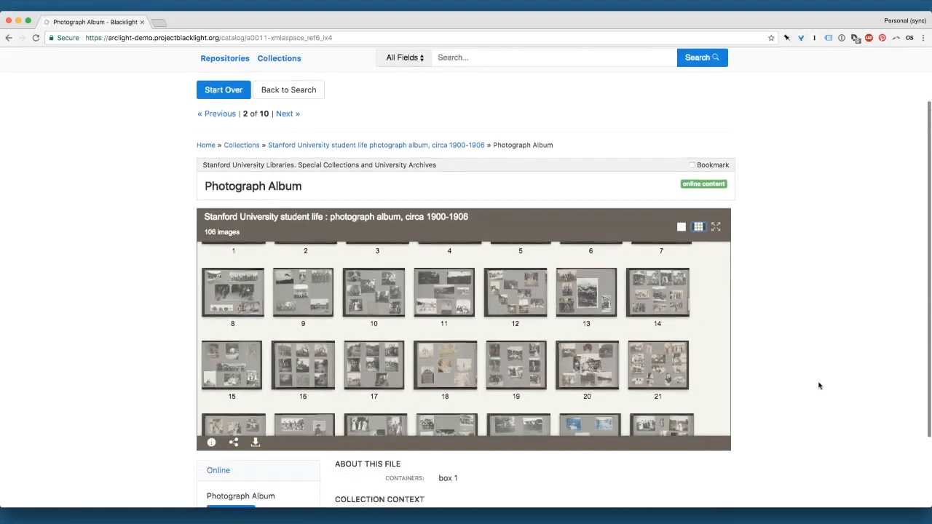
{"action": "scroll", "scroll_direction": "down", "scroll_amount": 3}
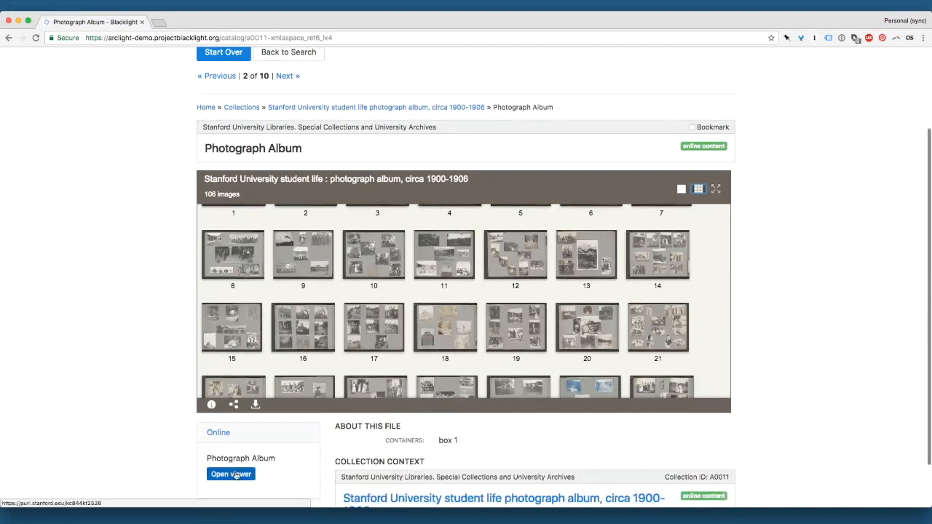
{"action": "left_click", "coordinate": [230, 475]}
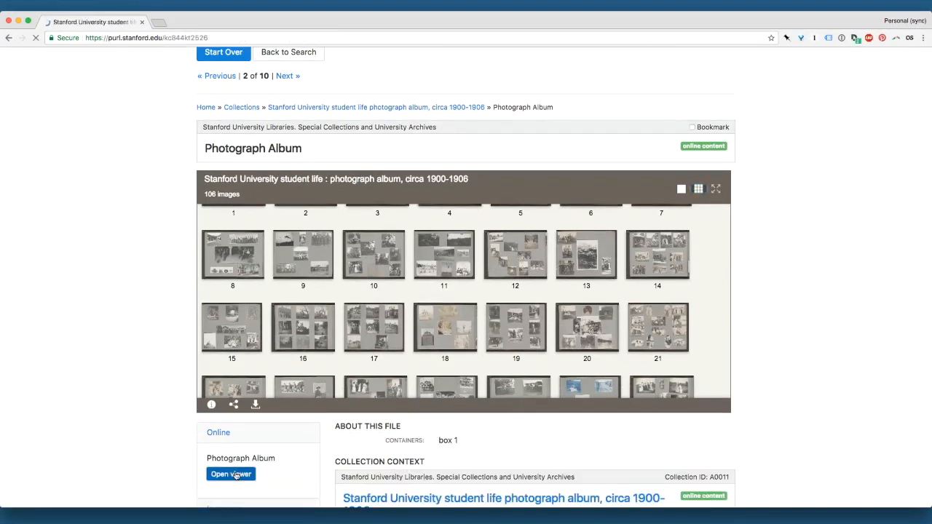
{"action": "left_click", "coordinate": [230, 474]}
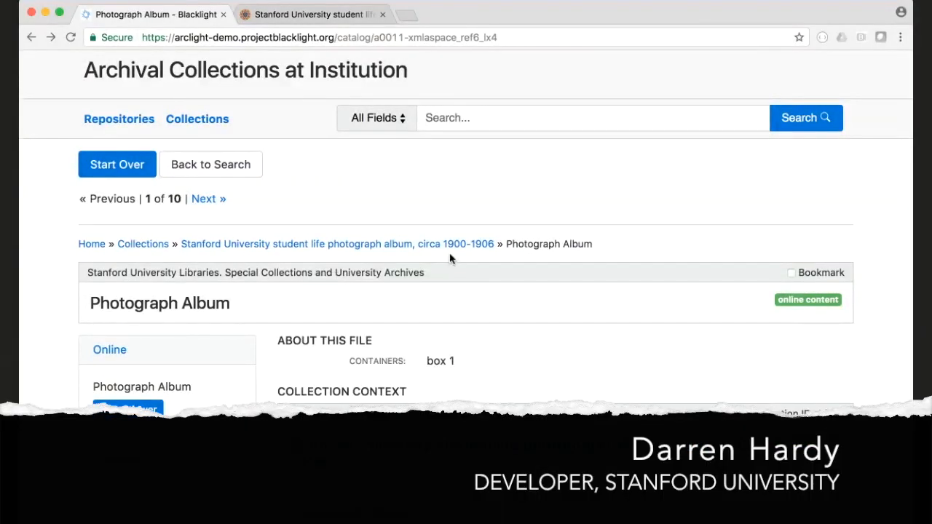
{"action": "mouse_move", "coordinate": [437, 312]}
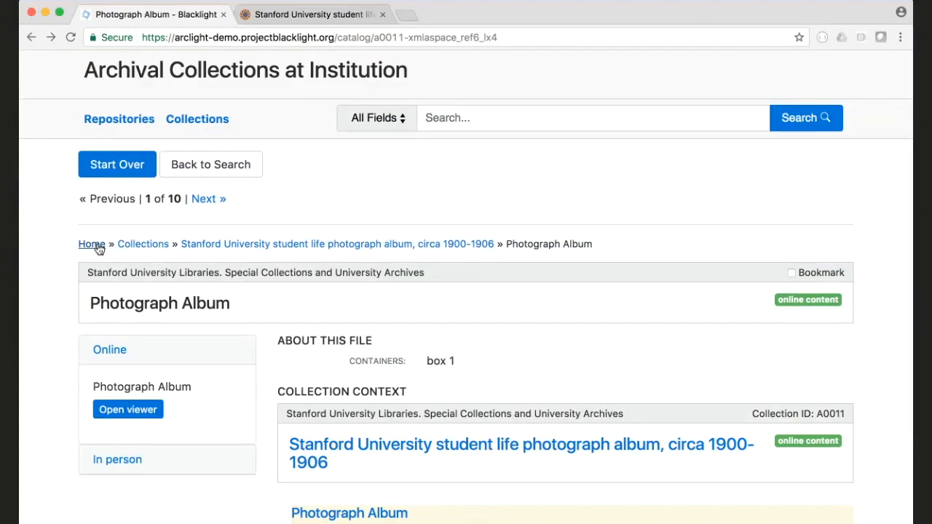
{"action": "mouse_move", "coordinate": [257, 245]}
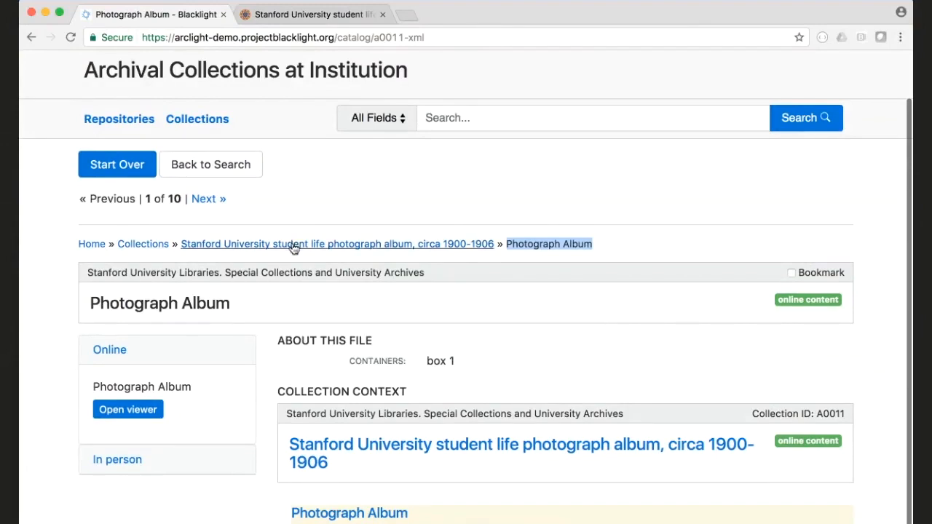
Go up via the breadcrumb to the parent collection page, then to the Repositories listing
{"action": "left_click", "coordinate": [336, 245]}
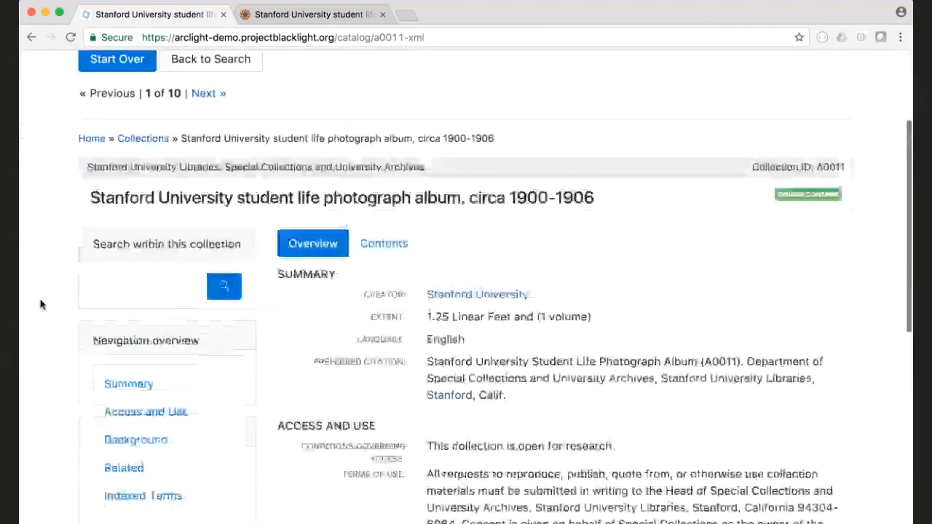
{"action": "scroll", "scroll_direction": "down", "scroll_amount": 3}
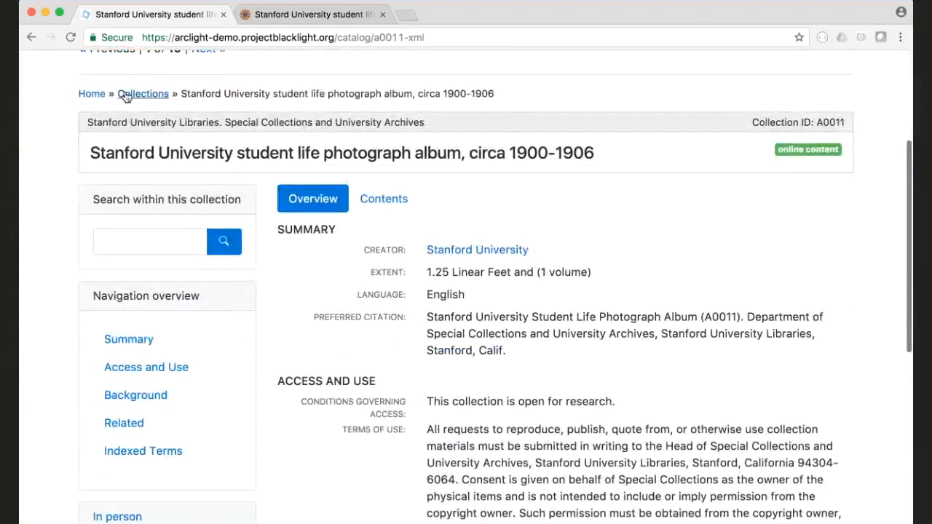
{"action": "mouse_move", "coordinate": [399, 207]}
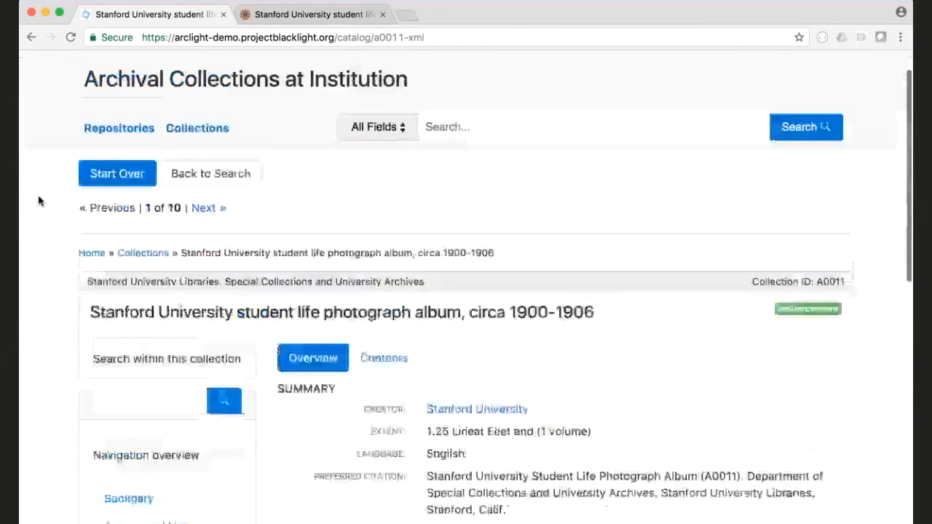
{"action": "left_click", "coordinate": [119, 128]}
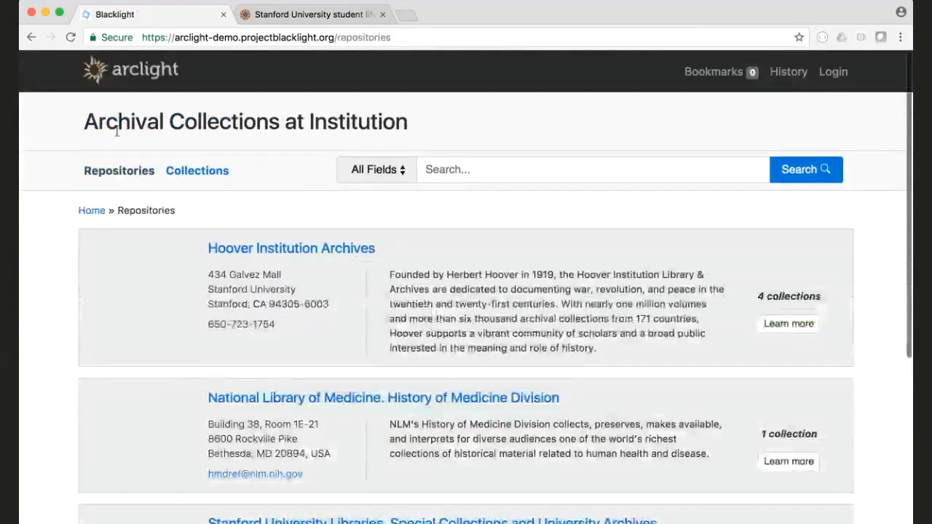
{"action": "scroll", "scroll_direction": "down", "scroll_amount": 3}
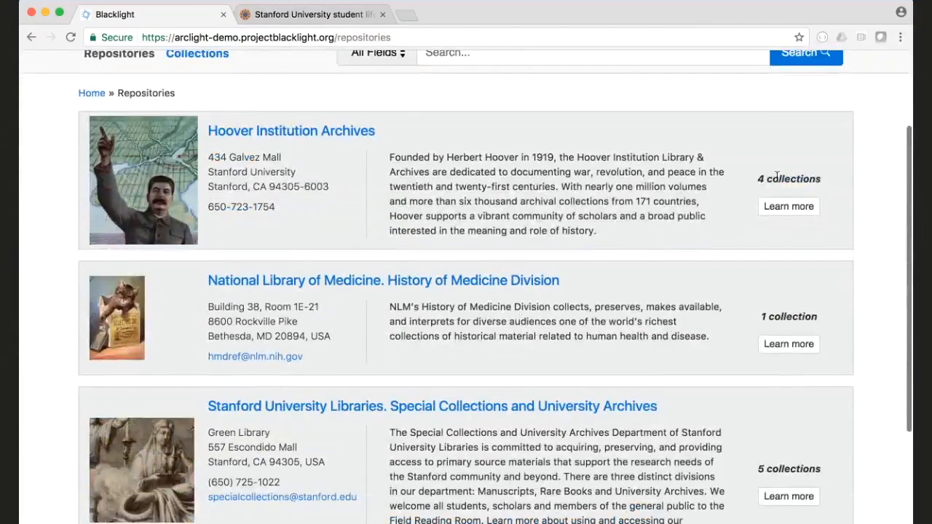
{"action": "scroll", "scroll_direction": "down", "scroll_amount": 3}
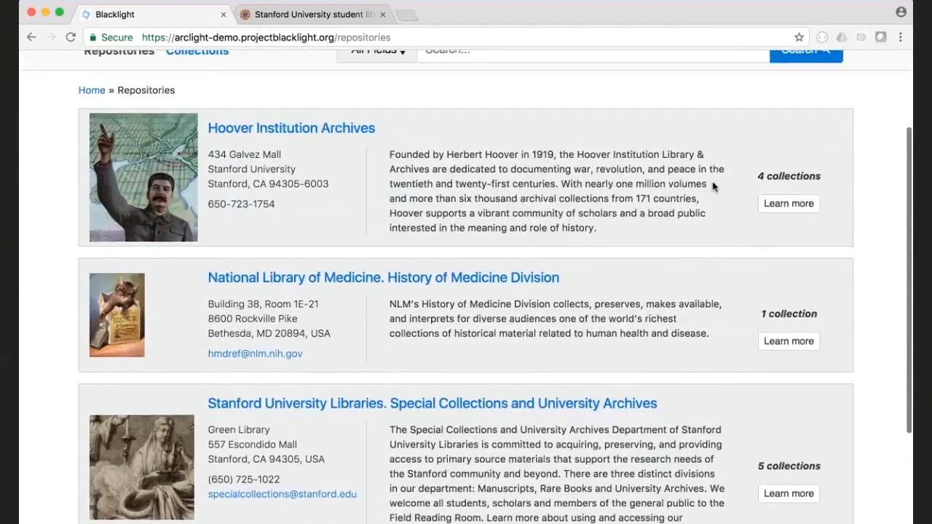
{"action": "mouse_move", "coordinate": [760, 327]}
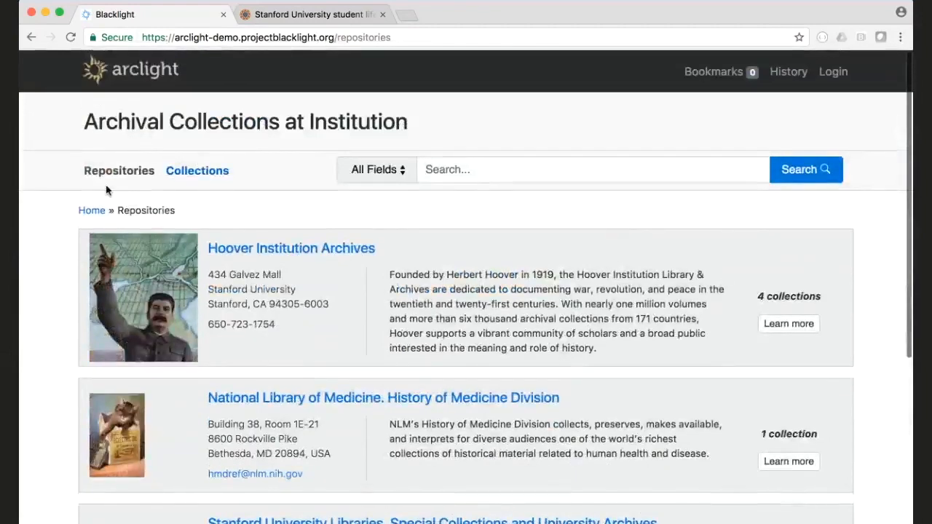
From the Collections list, open the Afghan partisan serials collection, 1968-2011 and its contents
{"action": "left_click", "coordinate": [197, 171]}
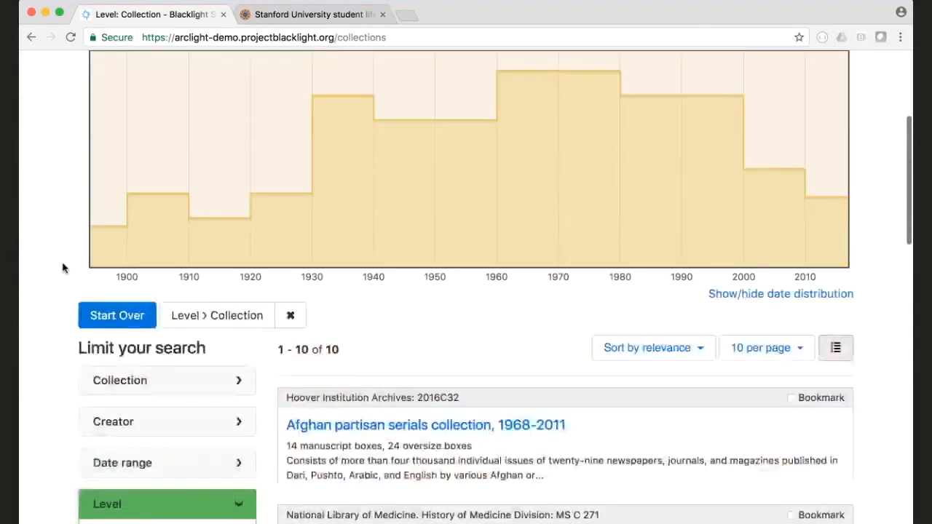
{"action": "scroll", "scroll_direction": "down", "scroll_amount": 3}
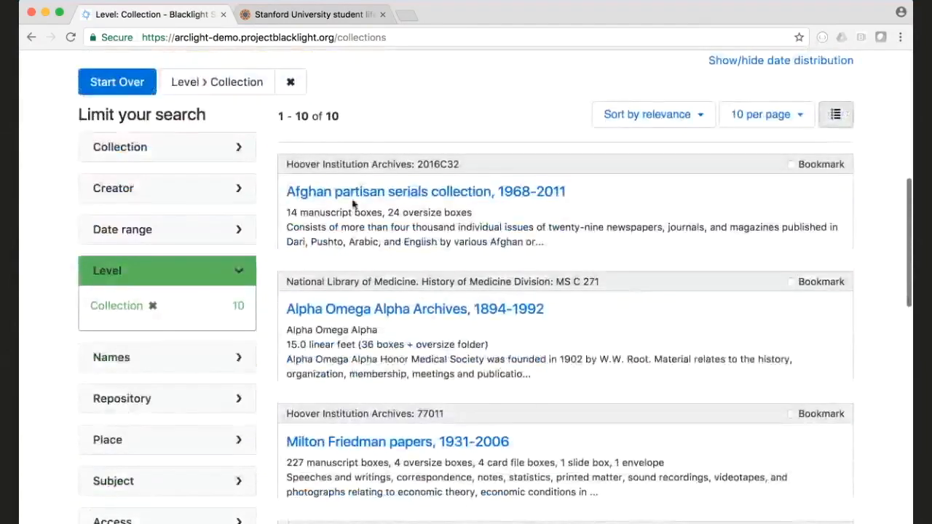
{"action": "left_click", "coordinate": [425, 192]}
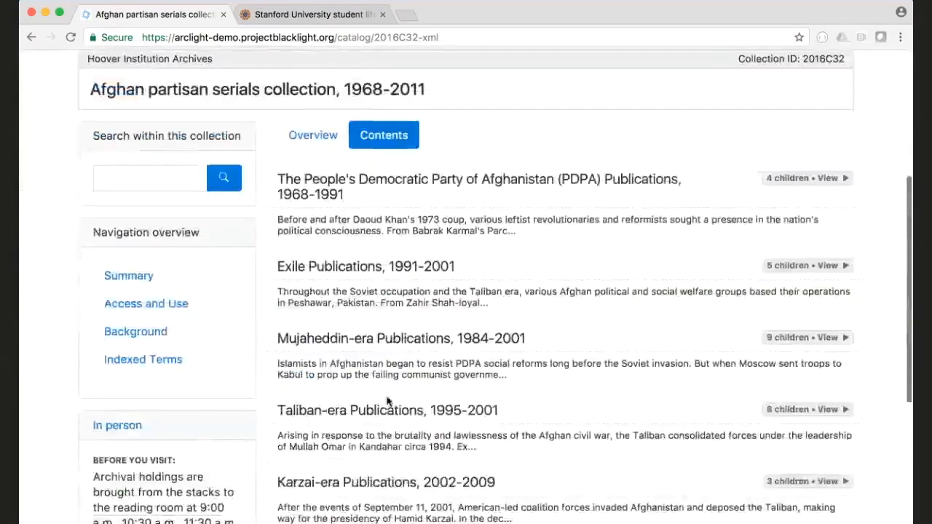
{"action": "scroll", "scroll_direction": "down", "scroll_amount": 3}
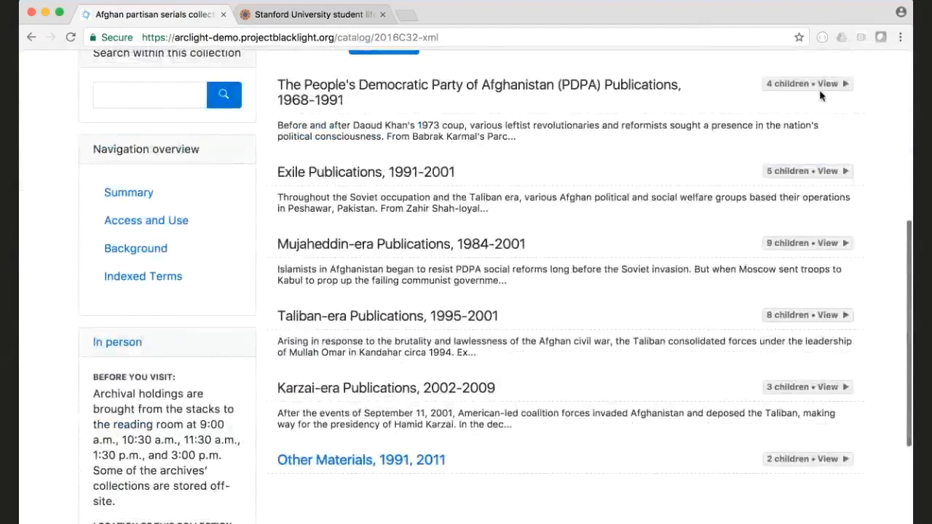
{"action": "mouse_move", "coordinate": [315, 137]}
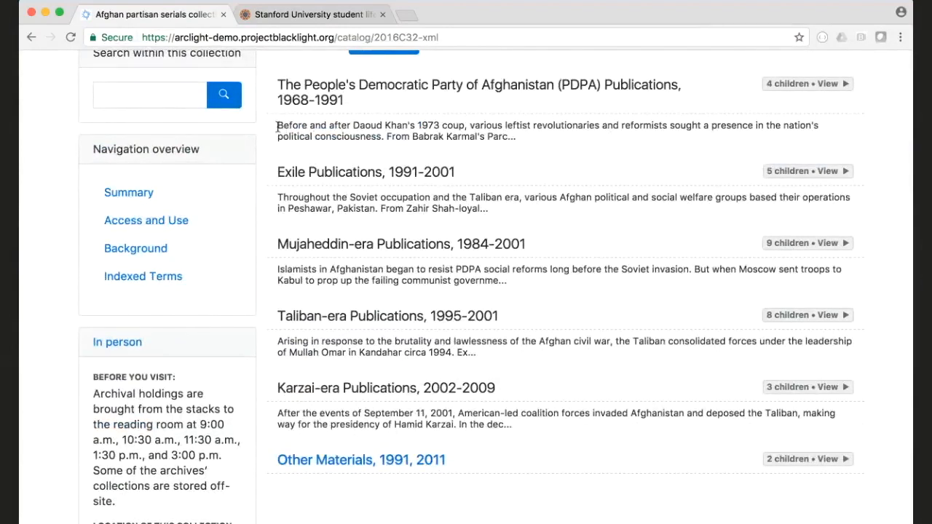
{"action": "mouse_move", "coordinate": [808, 80]}
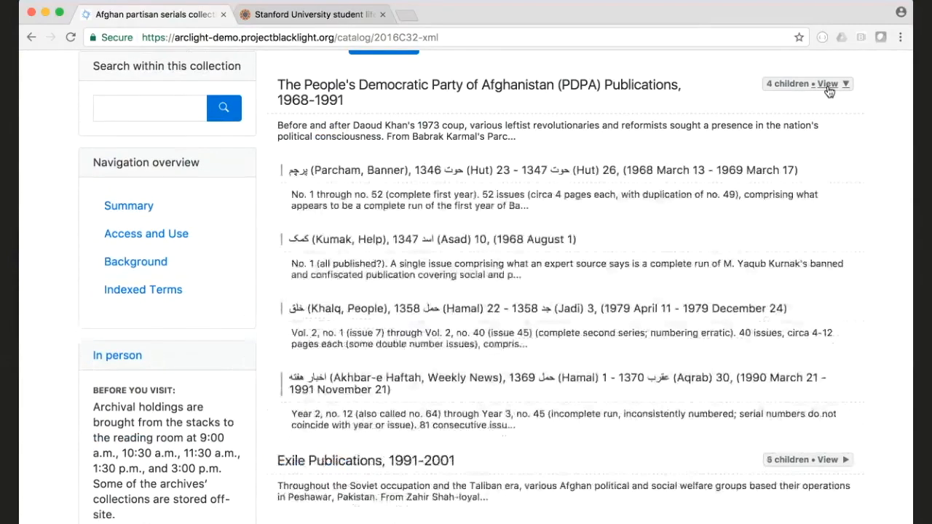
{"action": "mouse_move", "coordinate": [857, 87]}
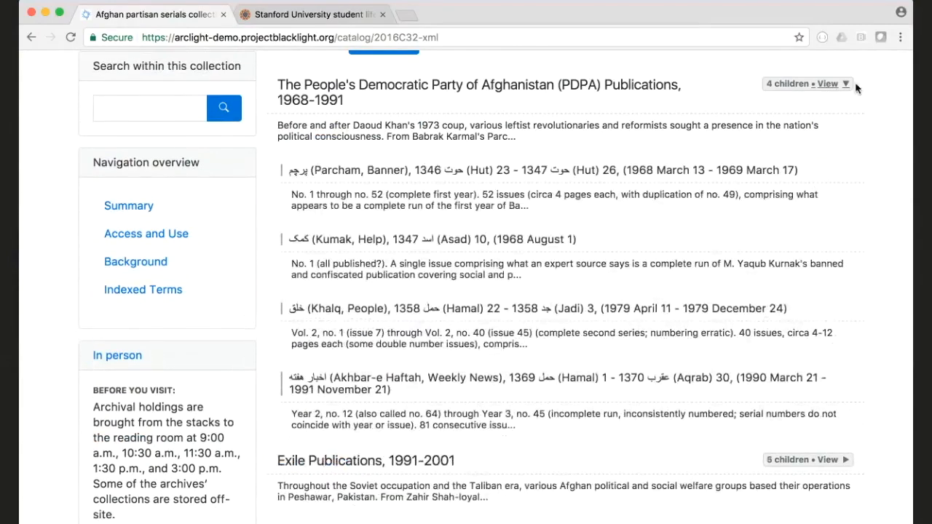
{"action": "mouse_move", "coordinate": [841, 89]}
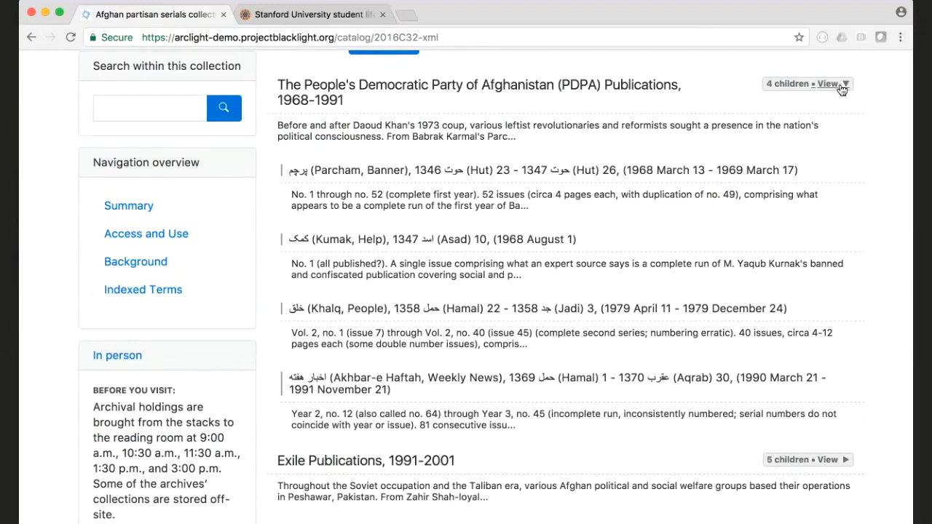
{"action": "mouse_move", "coordinate": [488, 58]}
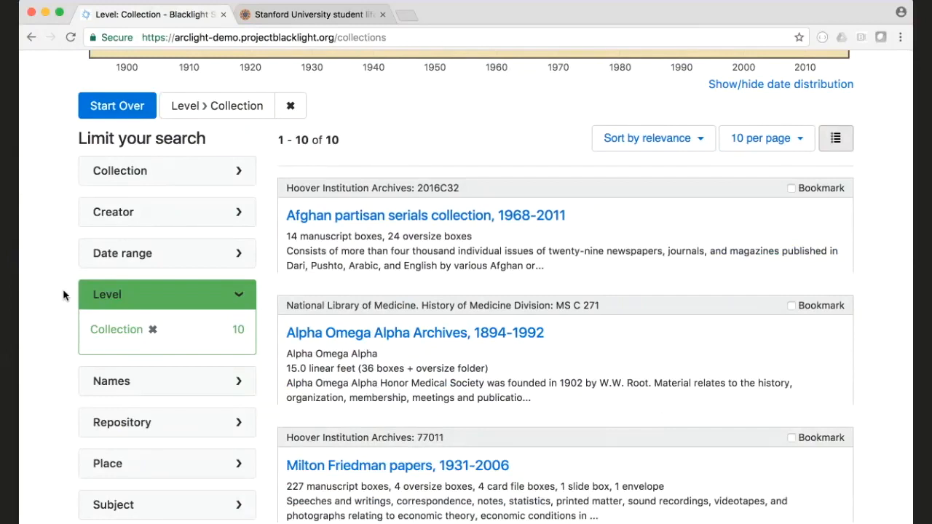
From the home page, run an empty all-fields search returning 4,885 results
{"action": "left_click", "coordinate": [117, 105]}
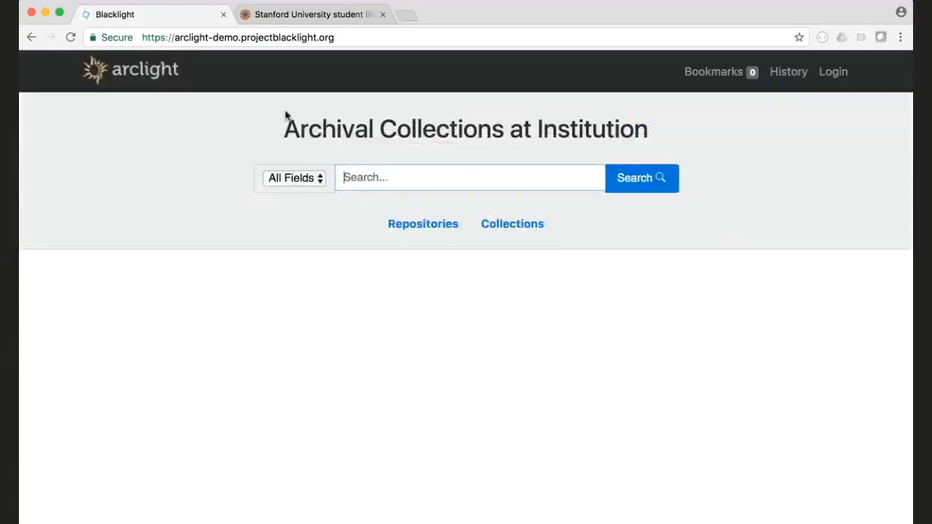
{"action": "left_click", "coordinate": [641, 177]}
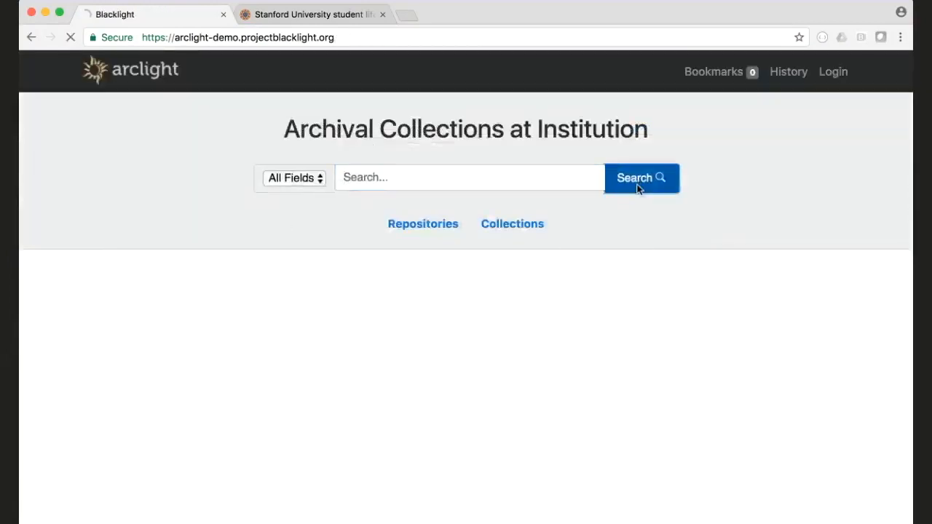
{"action": "left_click", "coordinate": [640, 178]}
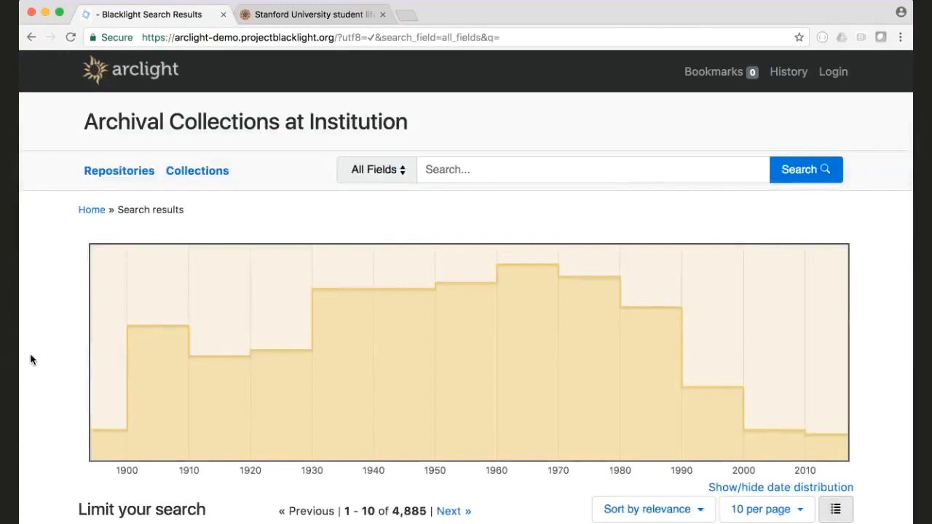
{"action": "scroll", "scroll_direction": "down", "scroll_amount": 3}
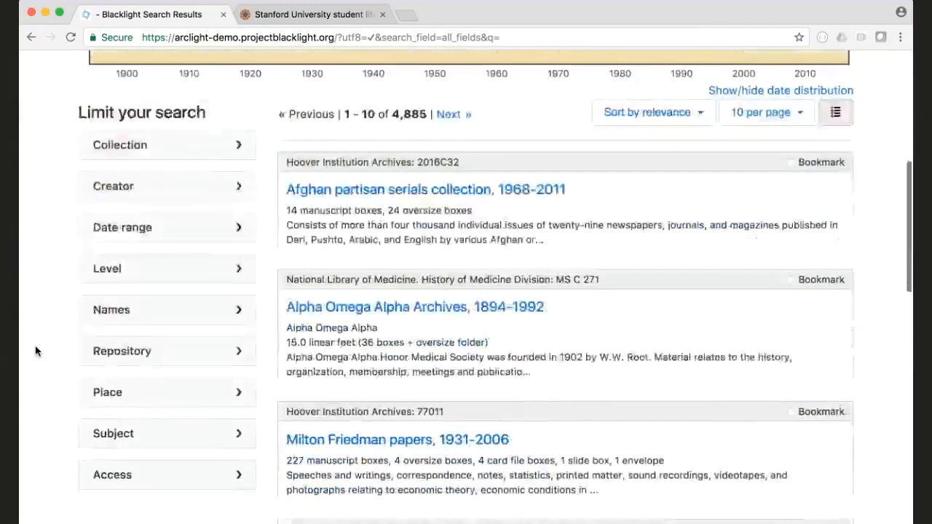